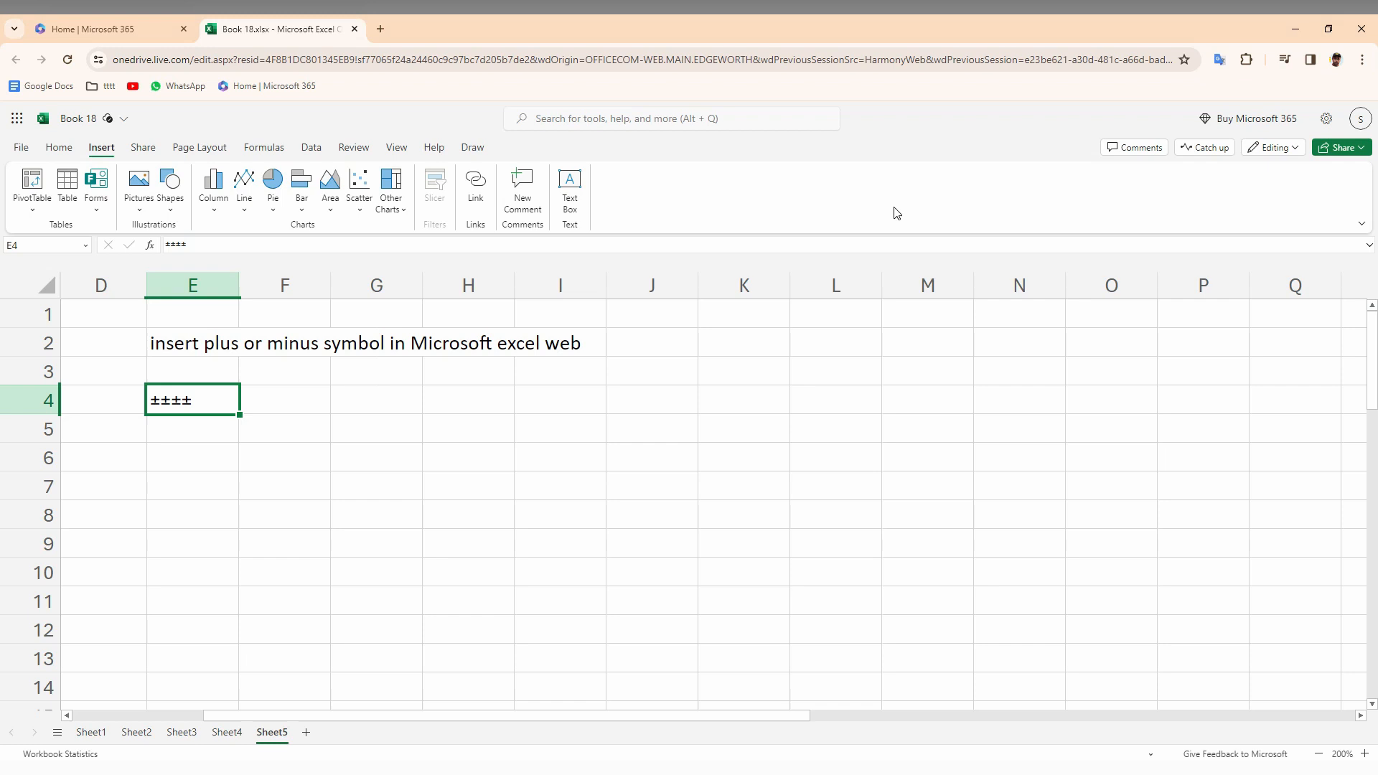
{"action": "mouse_move", "coordinate": [239, 379]}
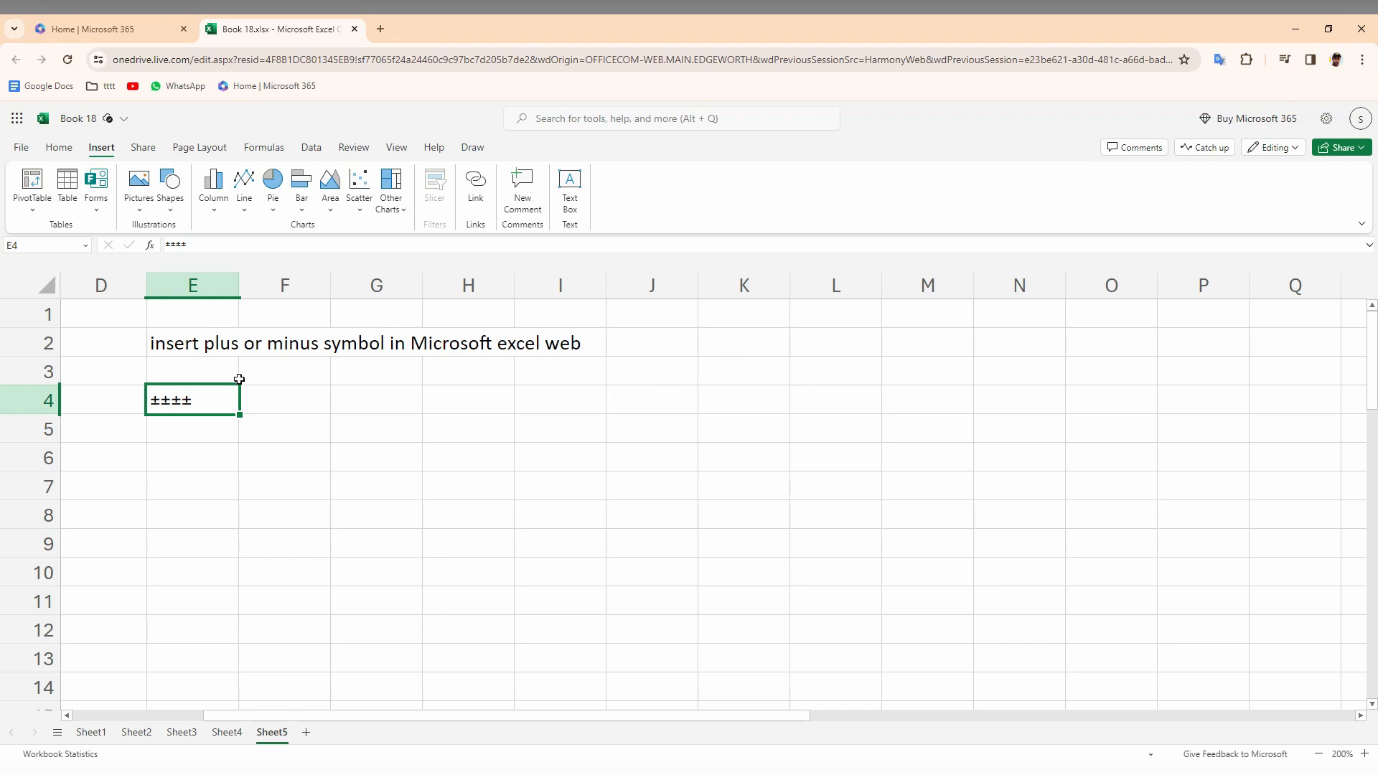
{"action": "mouse_move", "coordinate": [239, 394]}
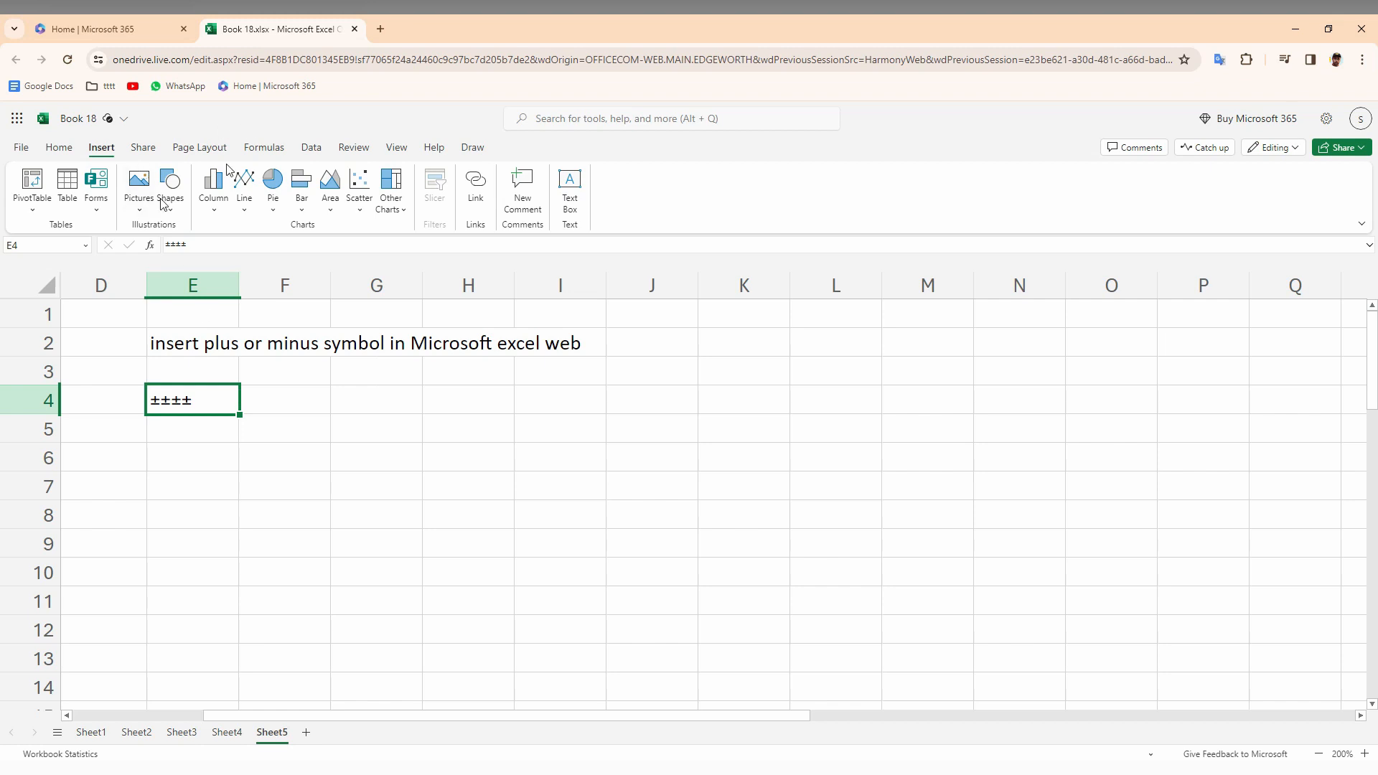
{"action": "mouse_move", "coordinate": [187, 467]}
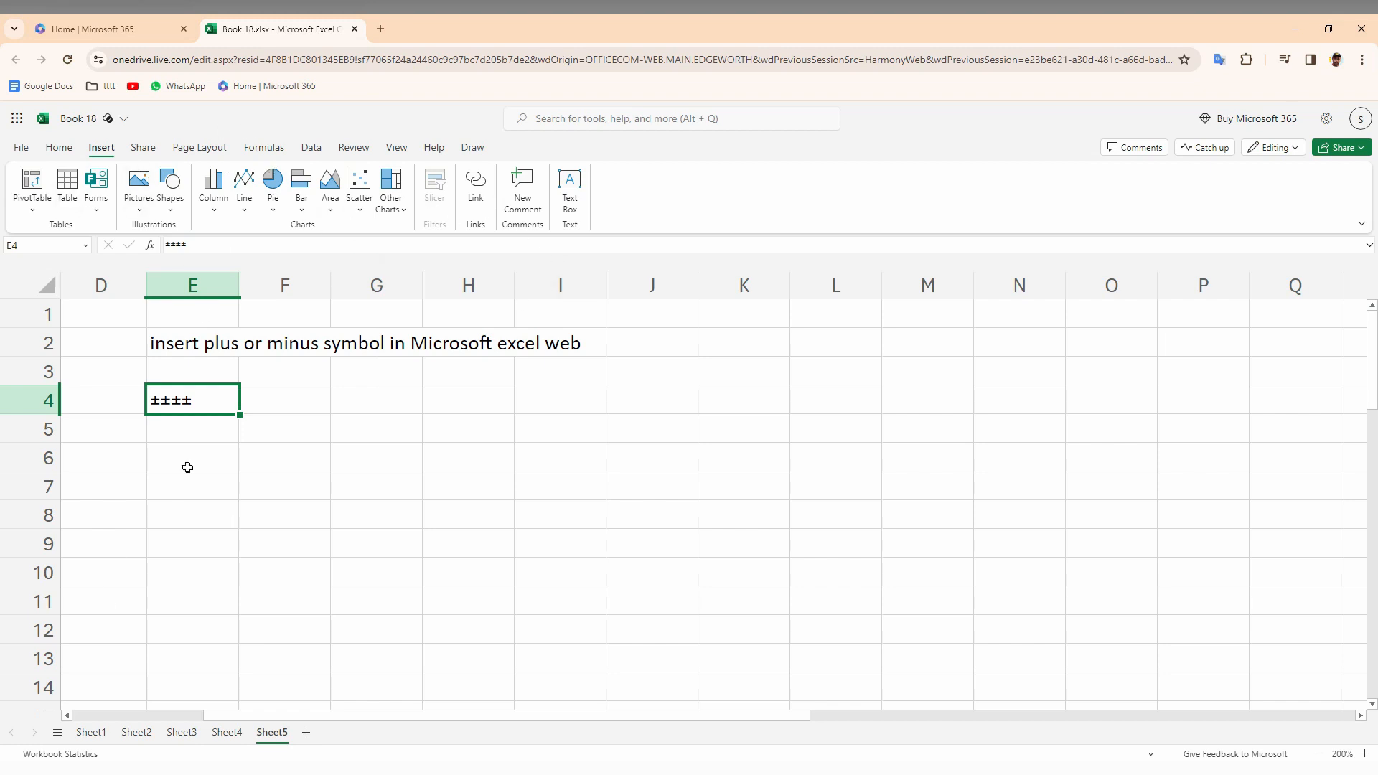
Label cell E6 "win ." and bring up the Windows emoji and symbol panel from F6 with Win+.
{"action": "left_click", "coordinate": [191, 456]}
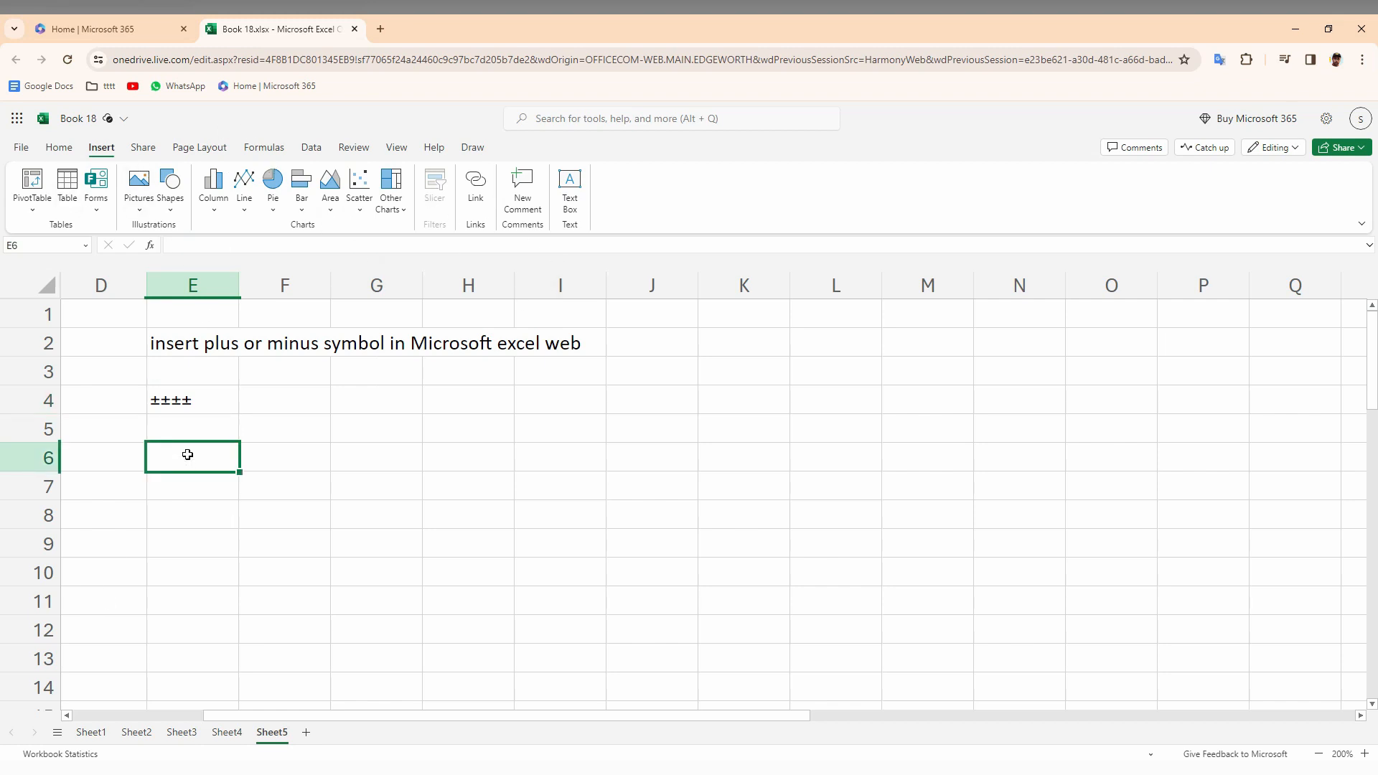
{"action": "type", "text": "win ."}
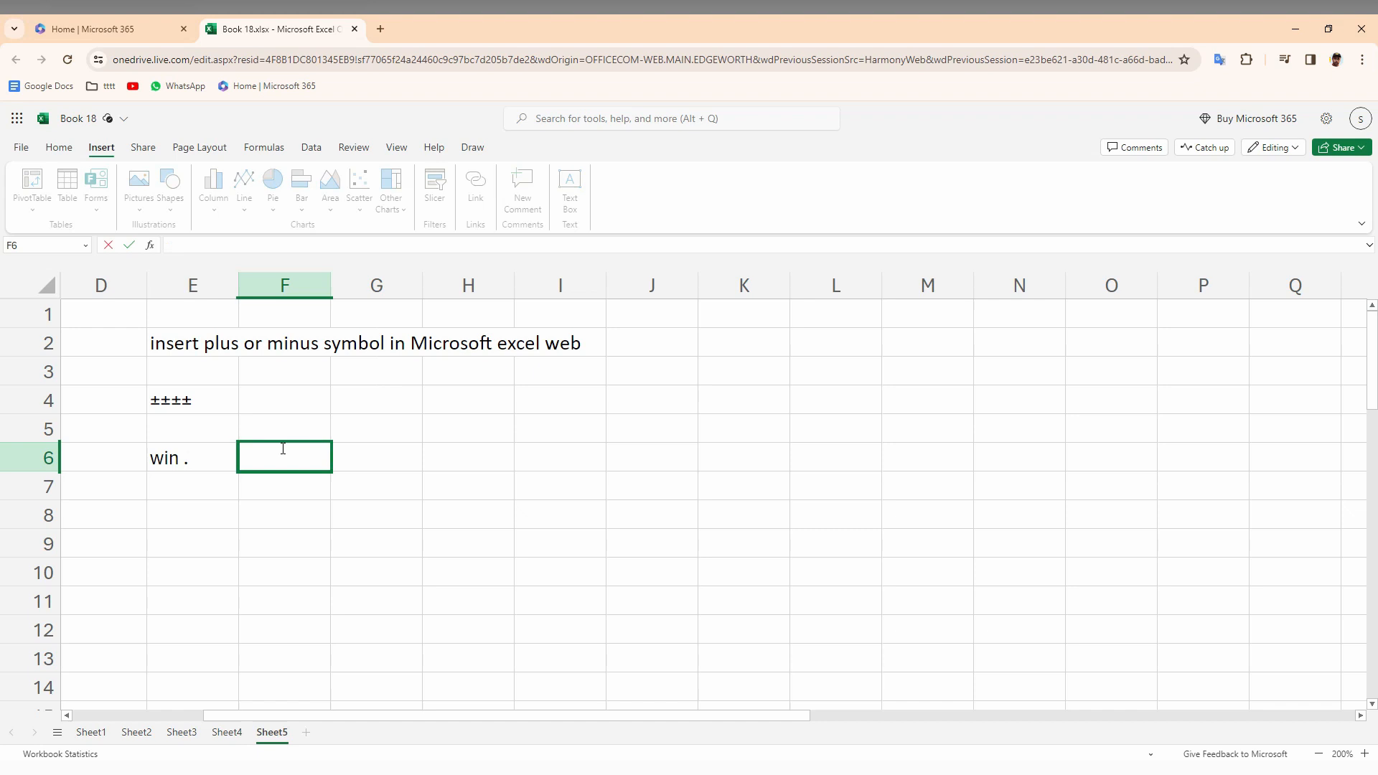
{"action": "key", "text": "win+."}
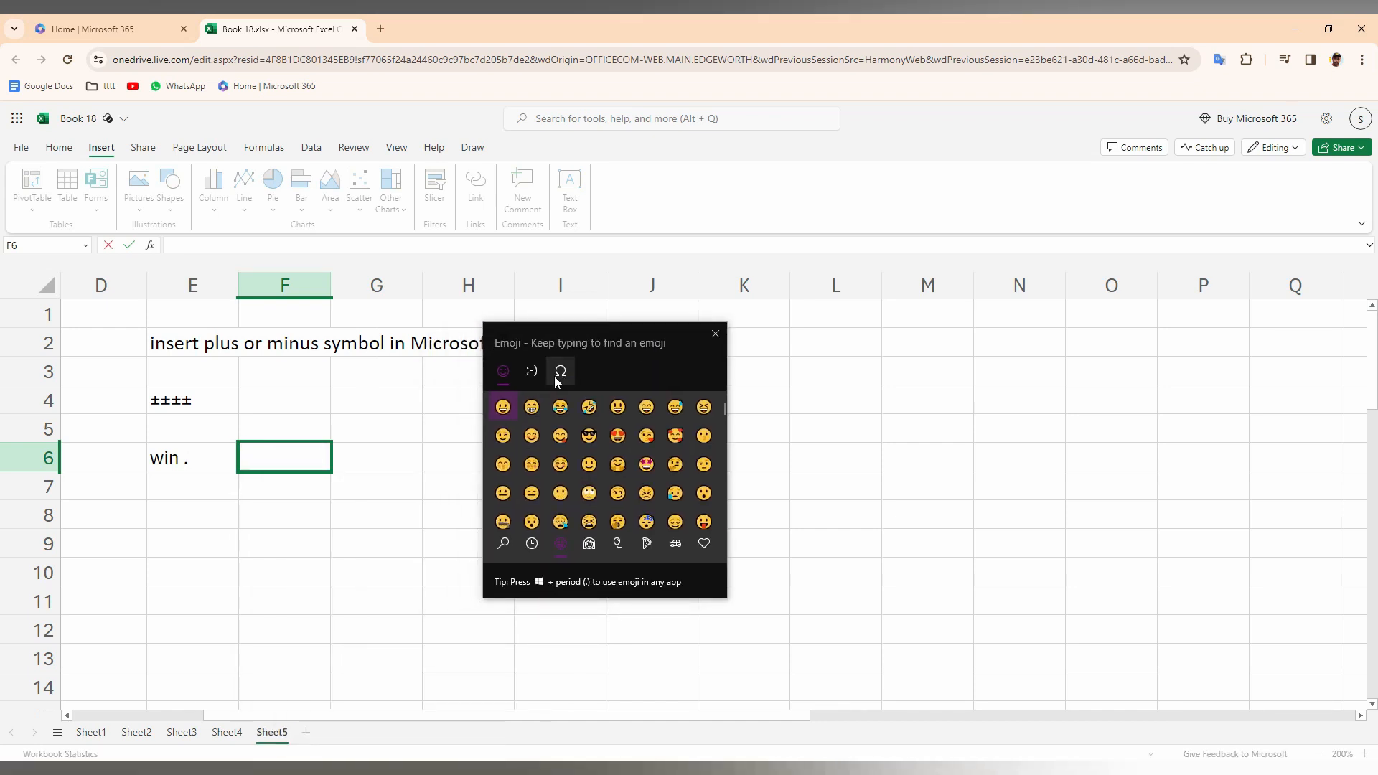
From the Ω Symbols tab insert a row of ± symbols into F6, then close the panel.
{"action": "left_click", "coordinate": [560, 370]}
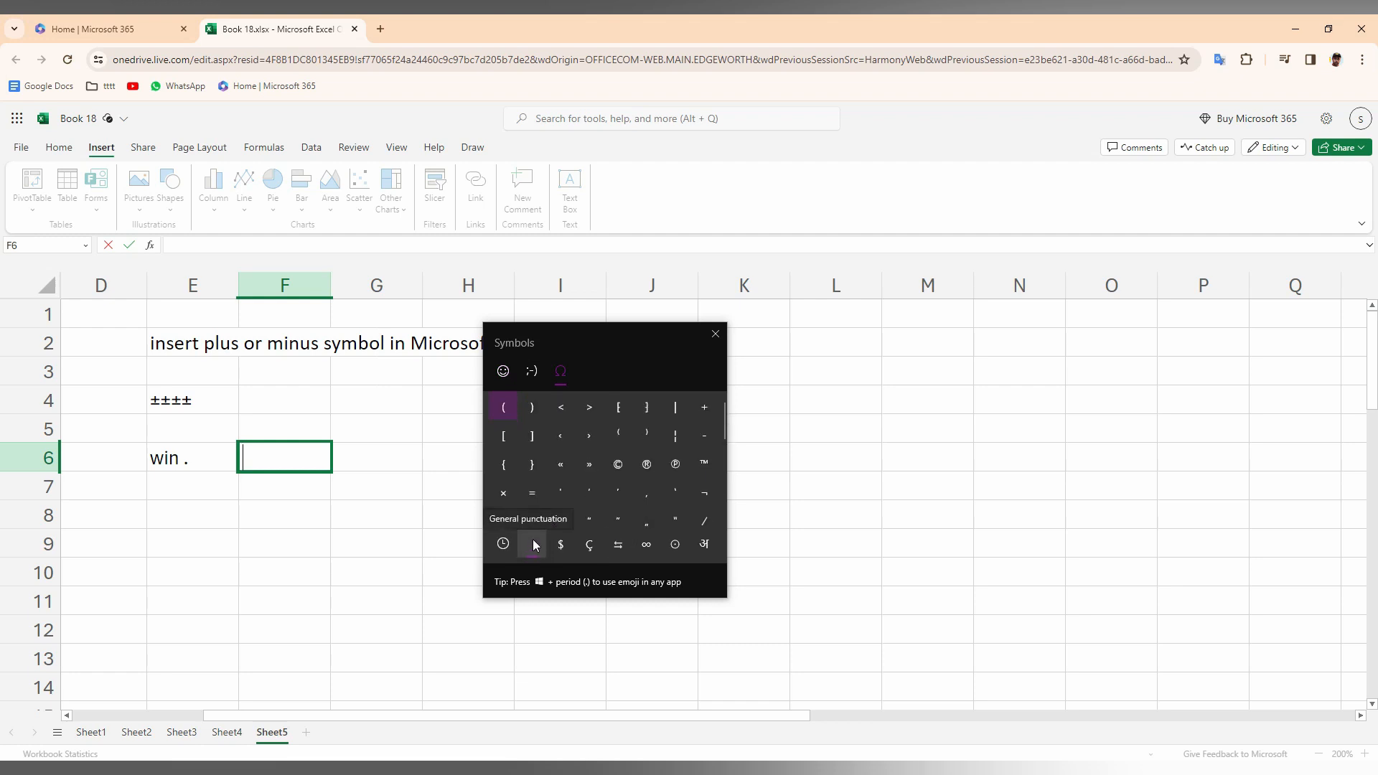
{"action": "scroll", "scroll_direction": "down", "scroll_amount": 3}
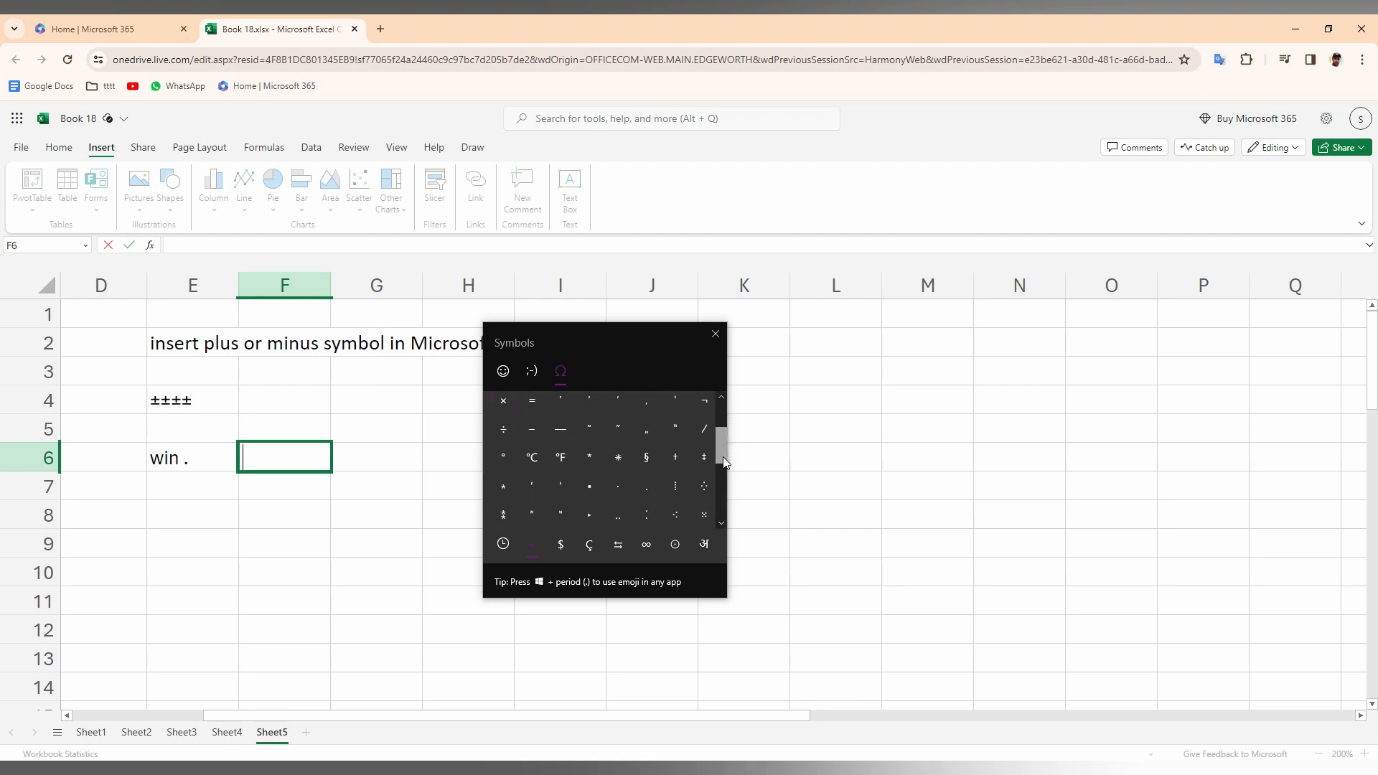
{"action": "scroll", "scroll_direction": "down", "scroll_amount": 3}
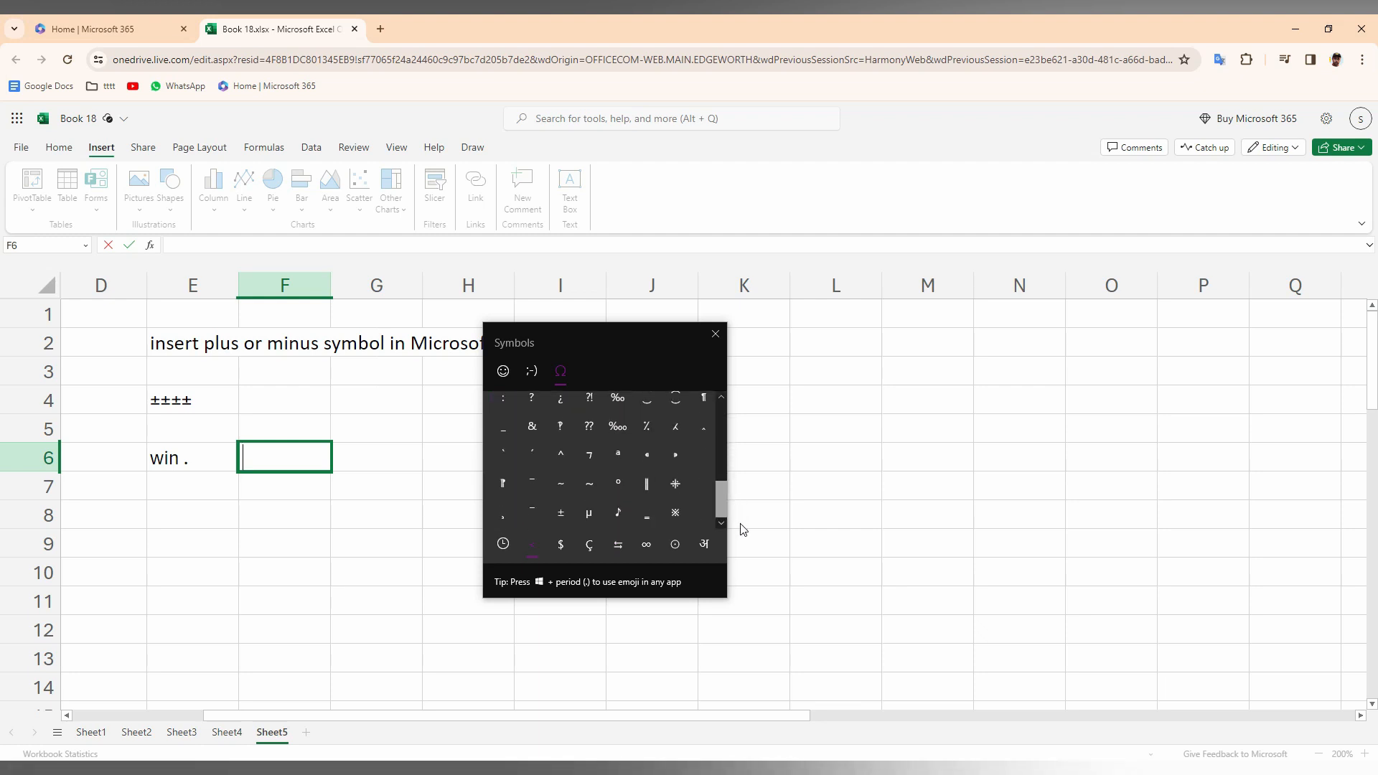
{"action": "left_click", "coordinate": [560, 513]}
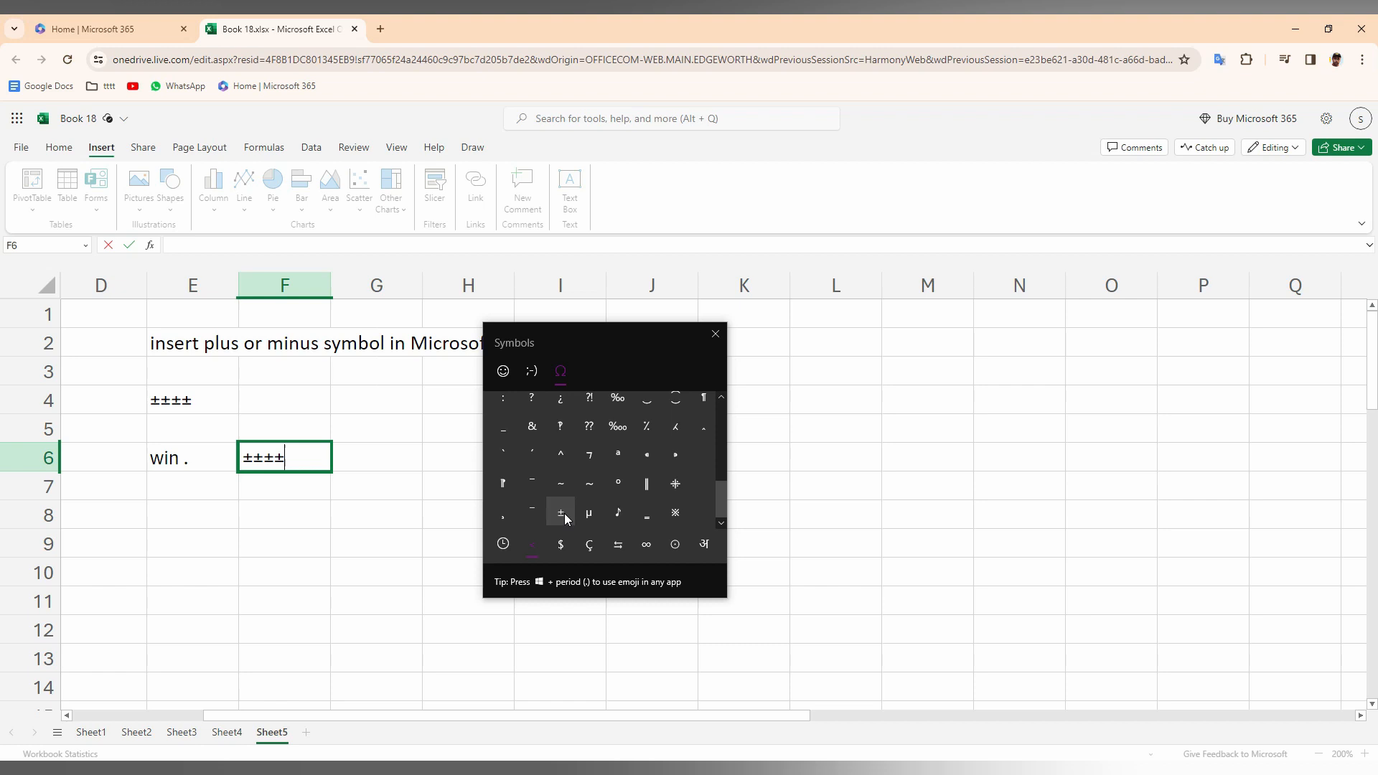
{"action": "left_click", "coordinate": [560, 512]}
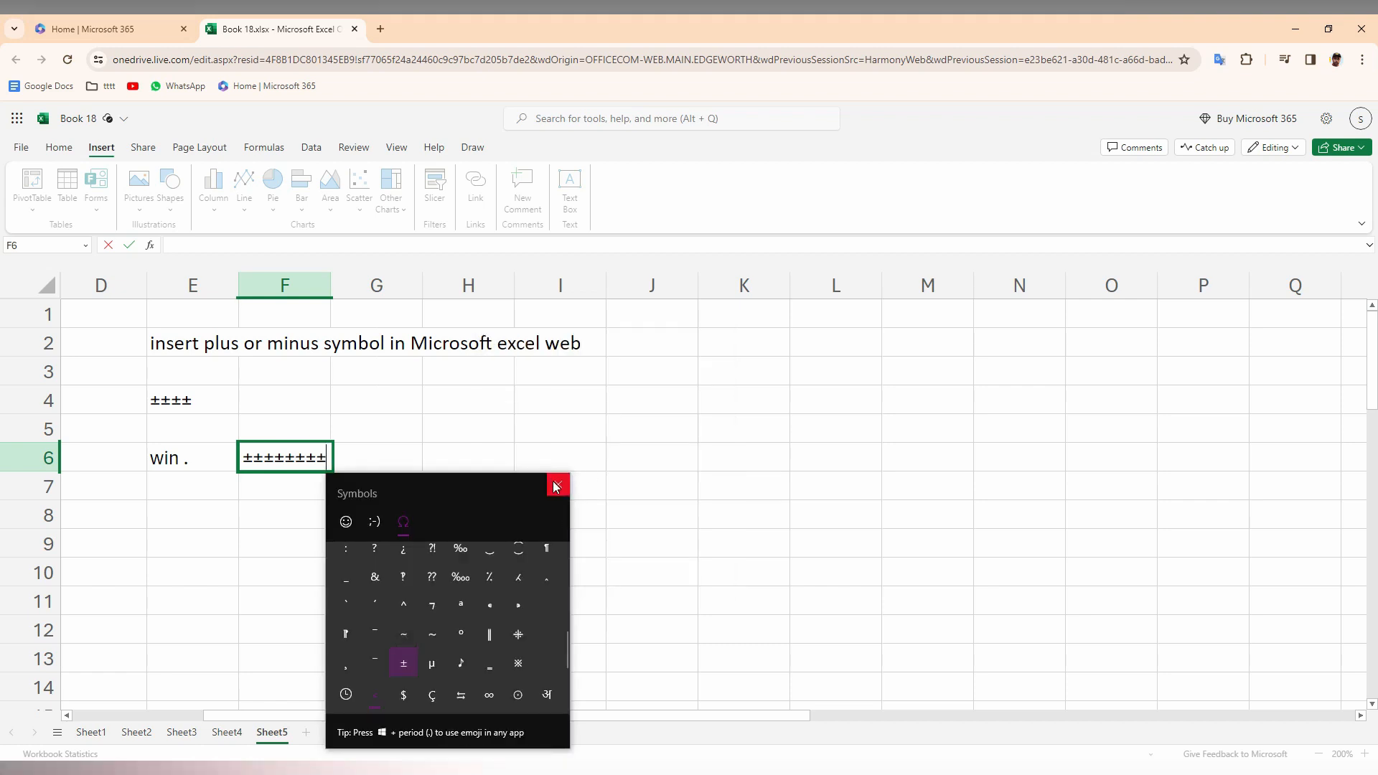
{"action": "left_click", "coordinate": [556, 486]}
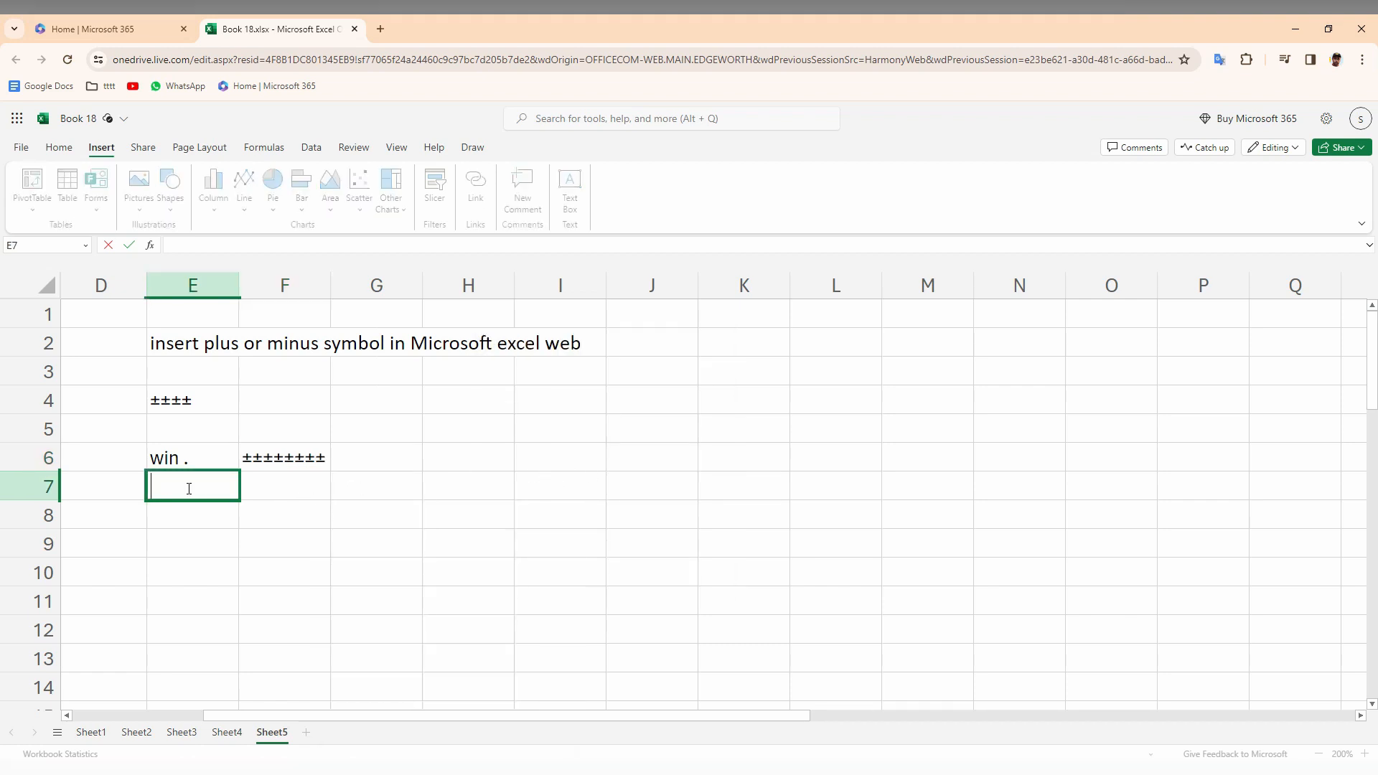
Label cell E7 "alt 241".
{"action": "type", "text": "al"}
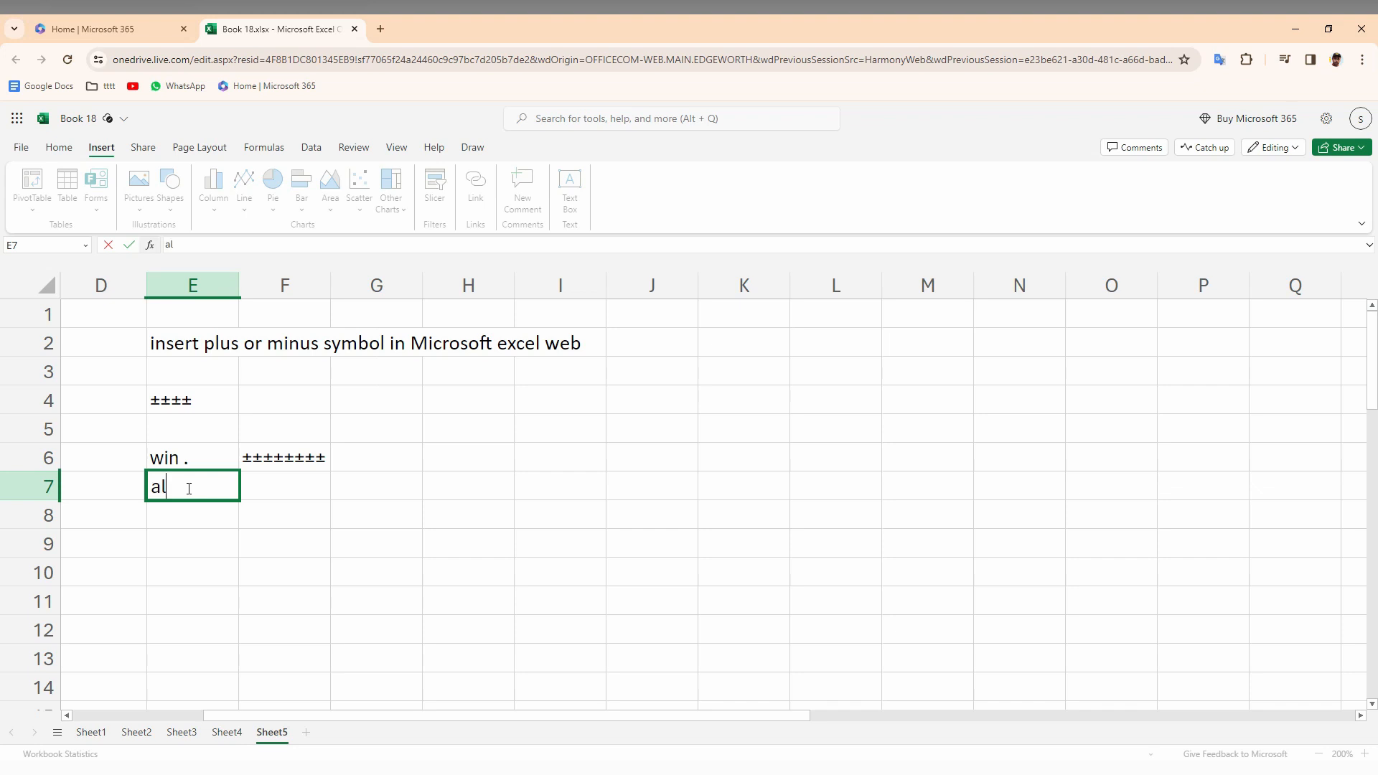
{"action": "type", "text": "t"}
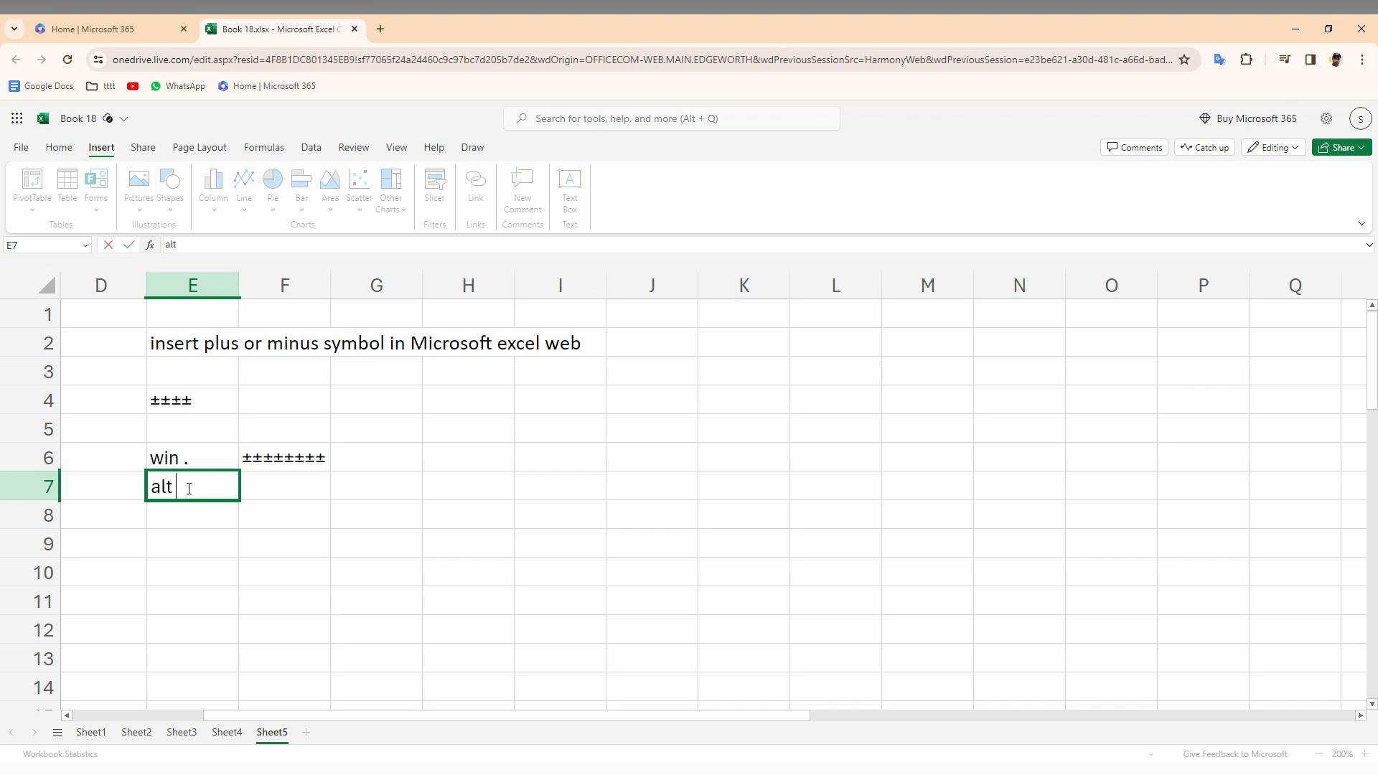
{"action": "type", "text": "241"}
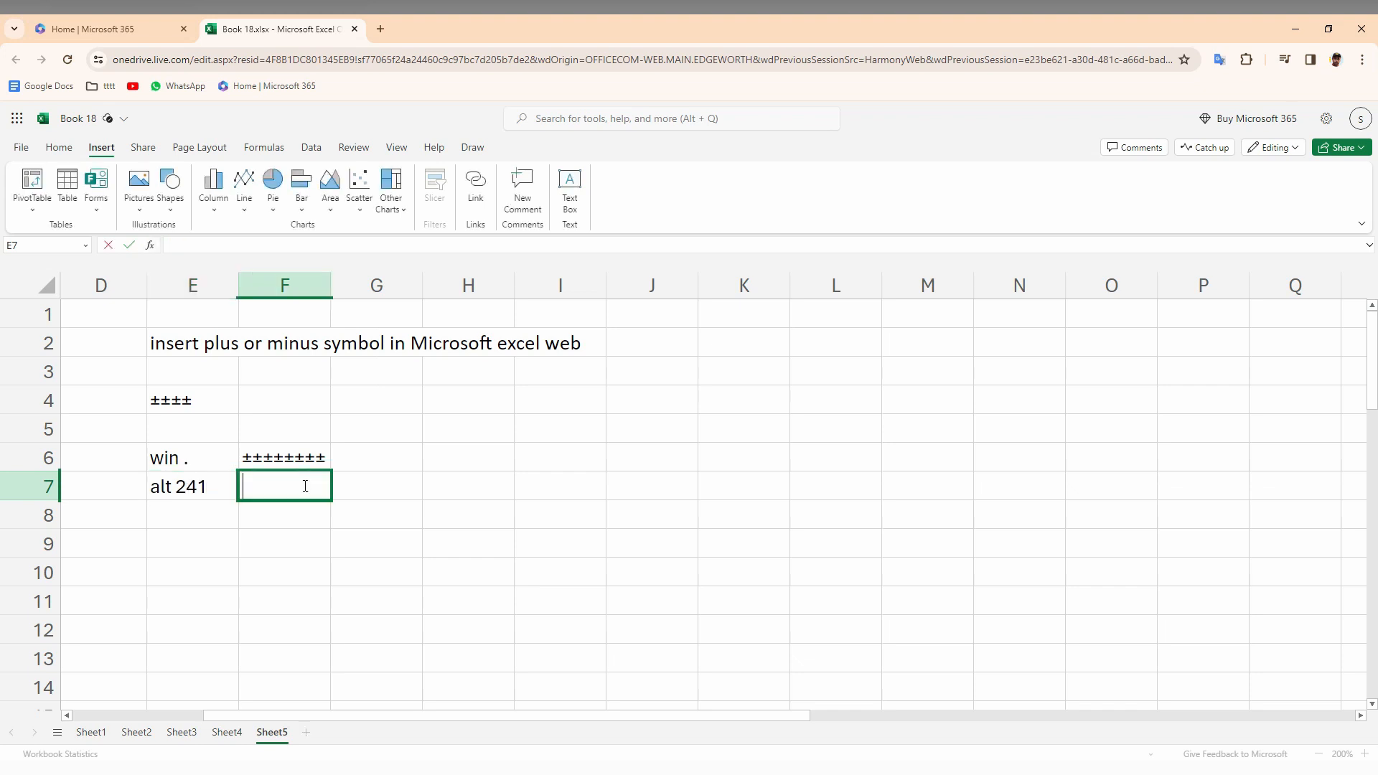
Enter five ± symbols into F7 using the Alt+241 code.
{"action": "type", "text": "±"}
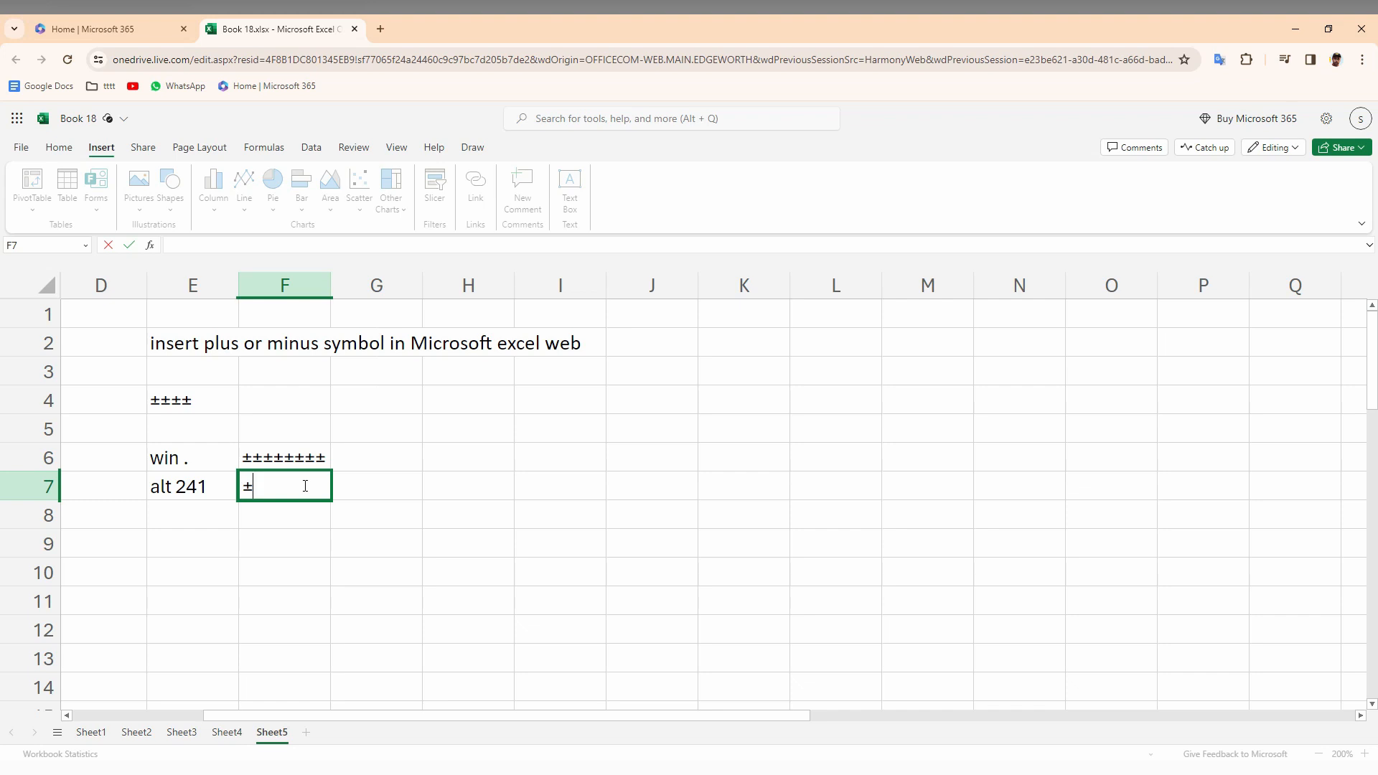
{"action": "type", "text": "±"}
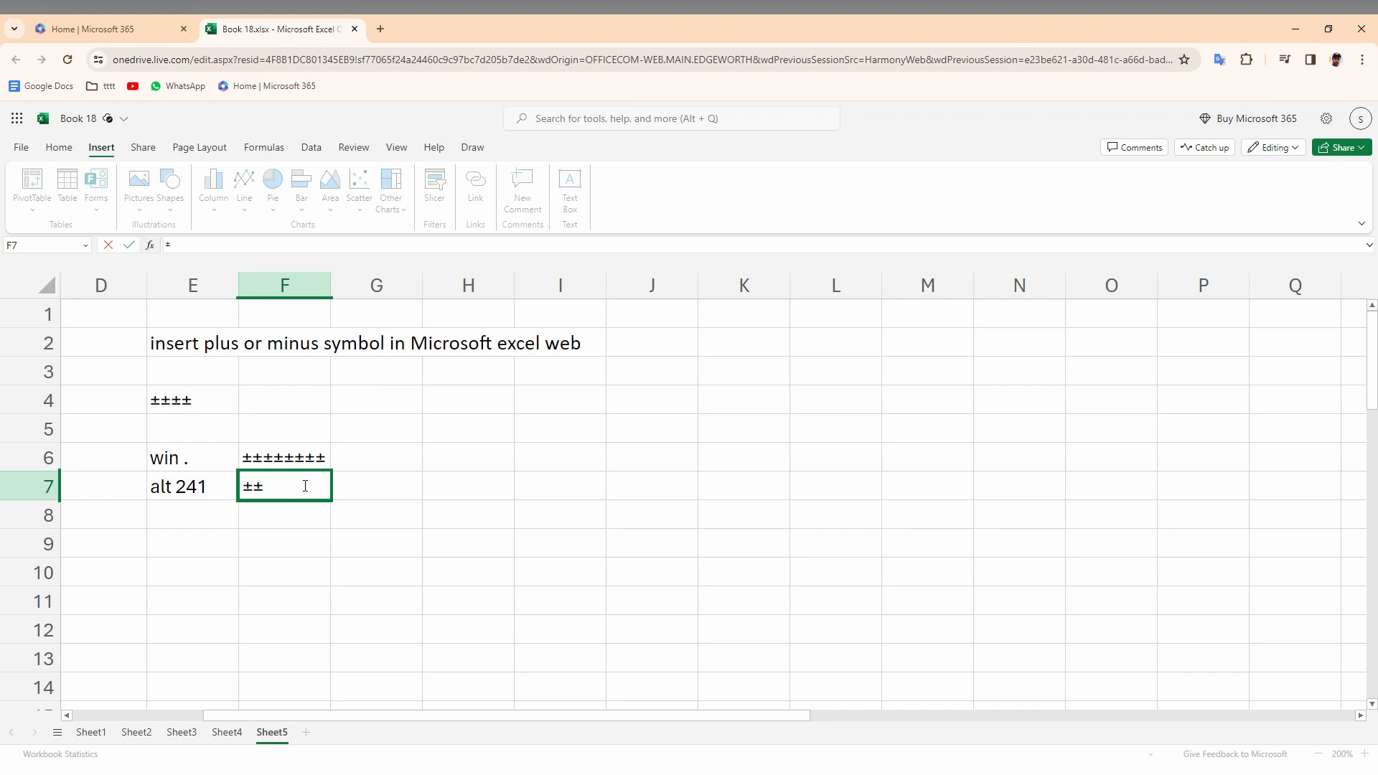
{"action": "type", "text": "±±"}
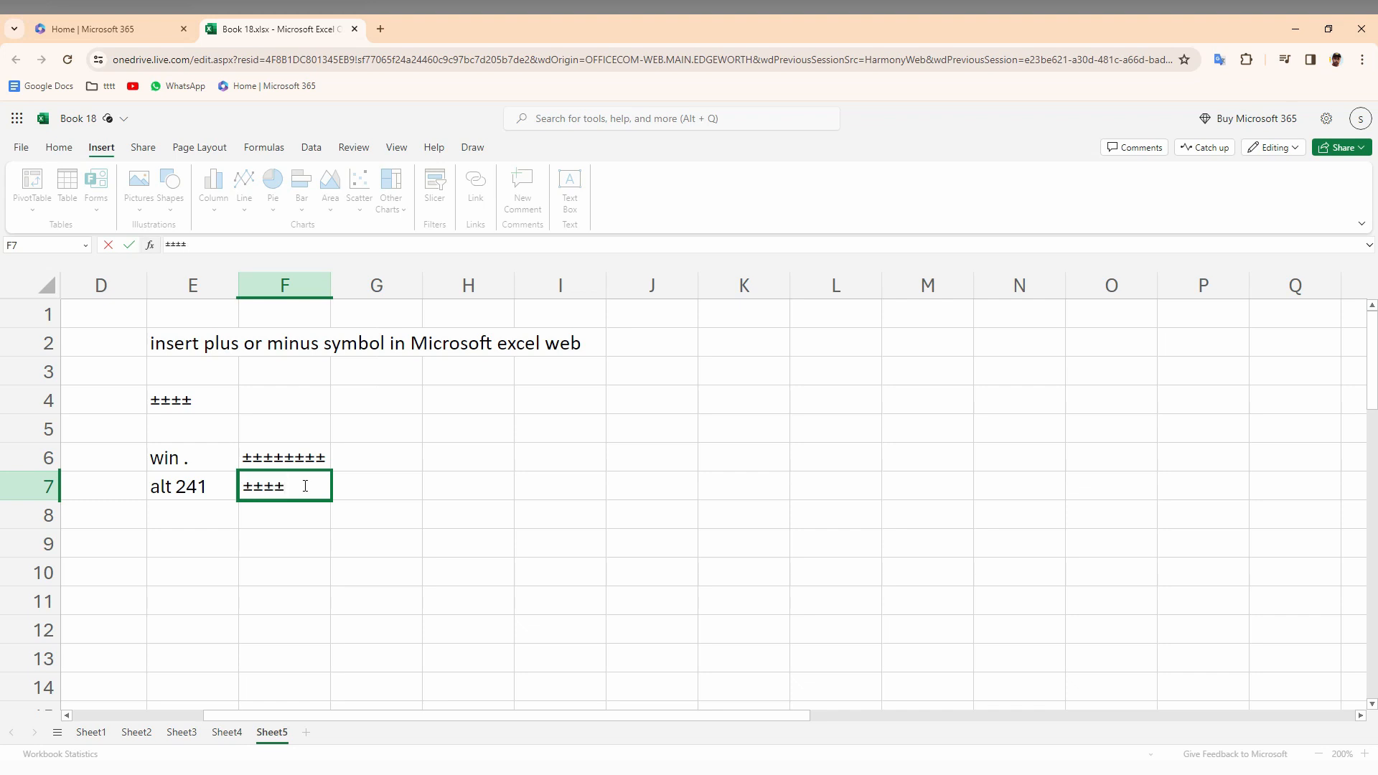
{"action": "type", "text": "±"}
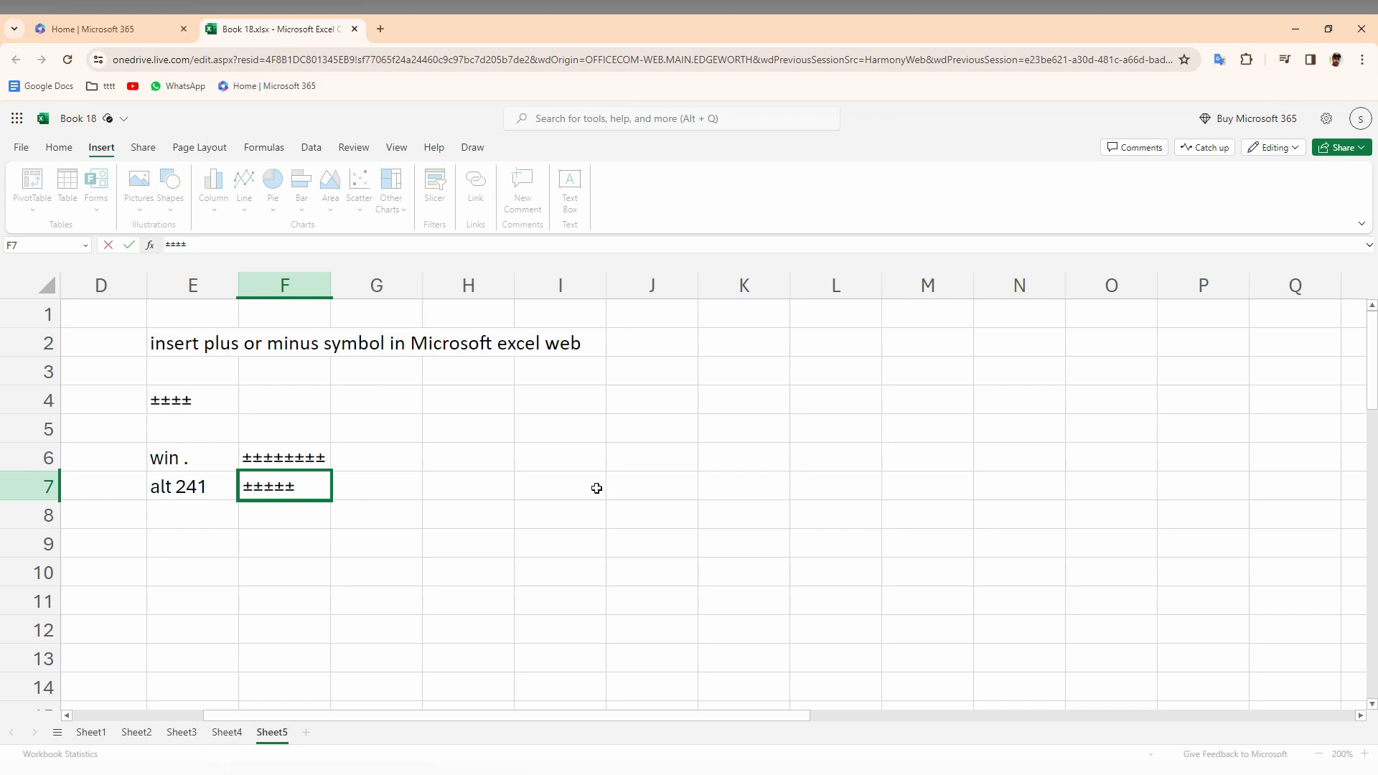